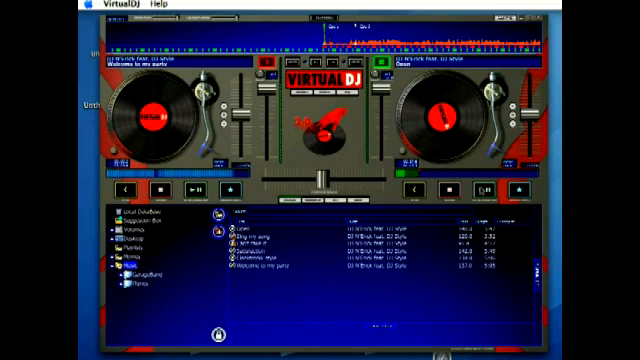
- Start playback of 'Clean' on the right deck so its waveform runs
left_click(483, 188)
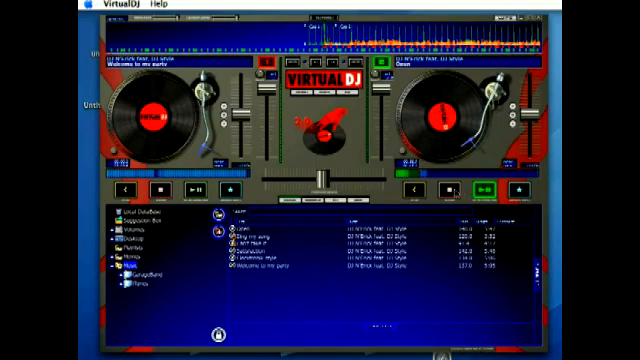